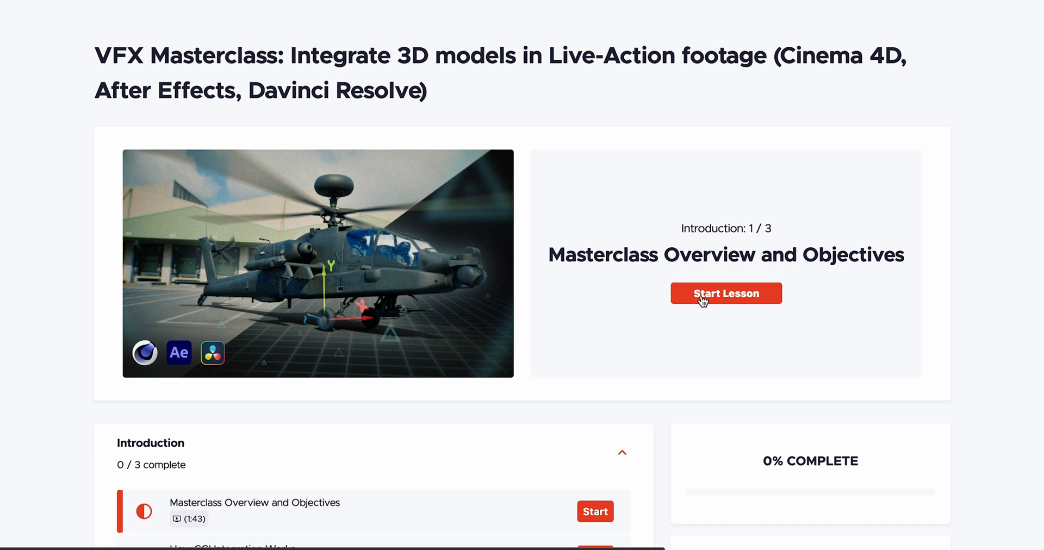
Step: Start the Masterclass Overview and Objectives lesson from the course page
left_click(725, 293)
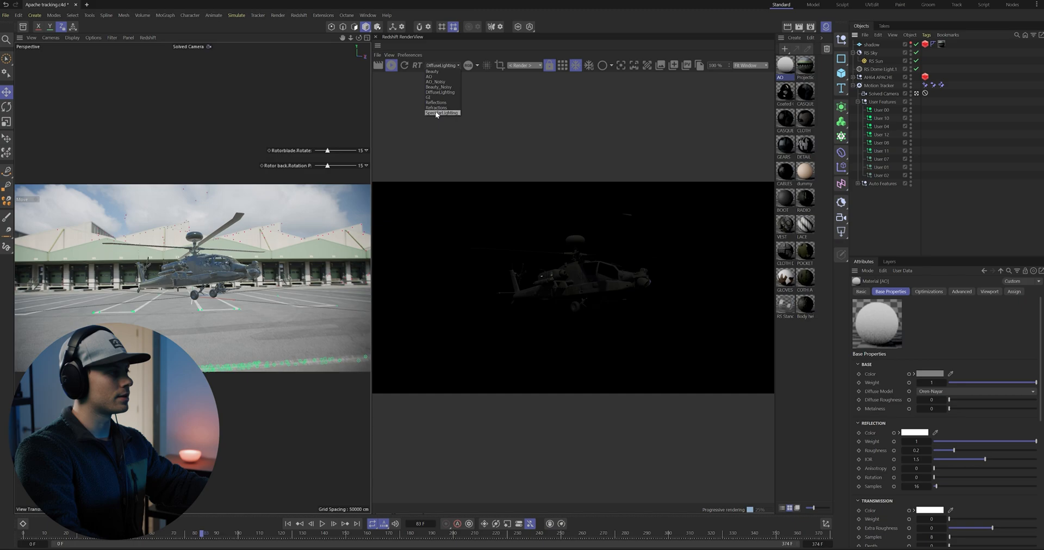
Step: Switch the Redshift RenderView from the beauty pass to a lighting AOV
left_click(431, 71)
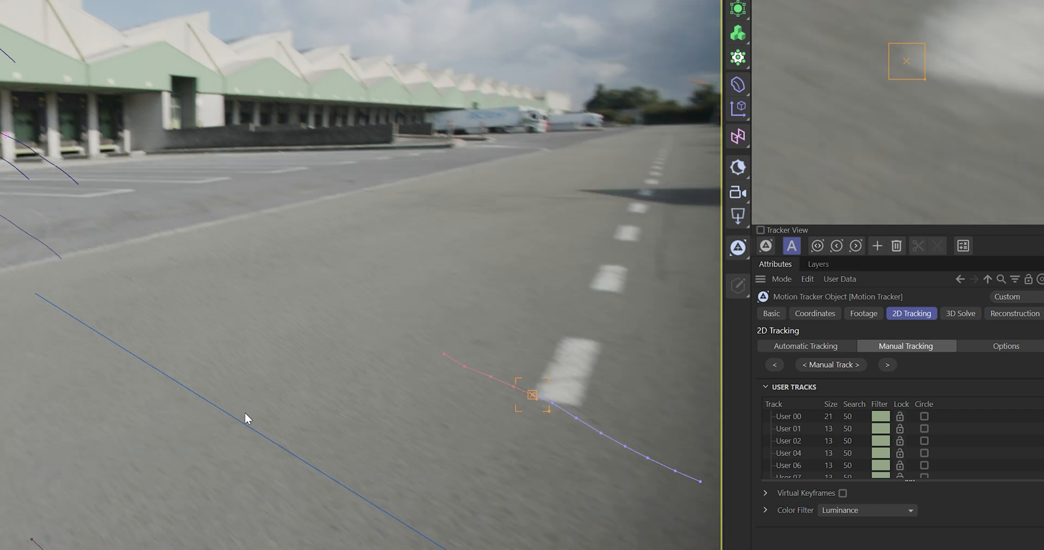
Step: Add a manual track on the road marking and run the 3D solver at 16 mm focal length
left_click(960, 315)
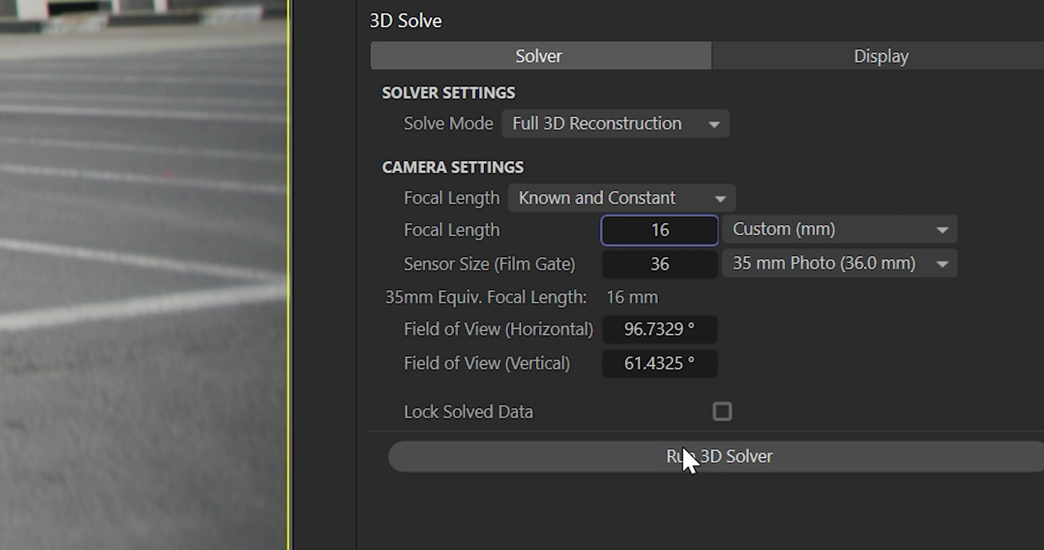
left_click(719, 457)
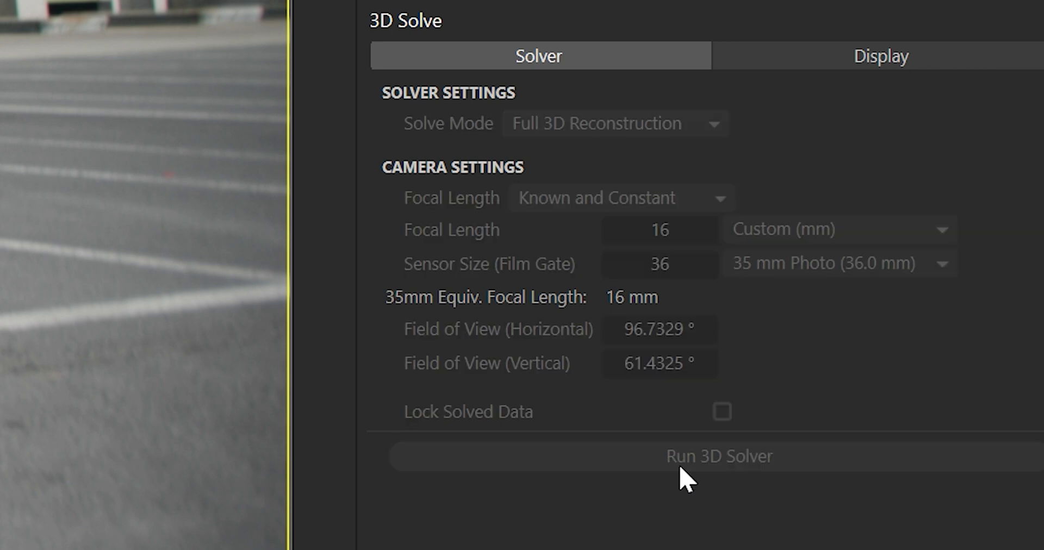
mouse_move(669, 473)
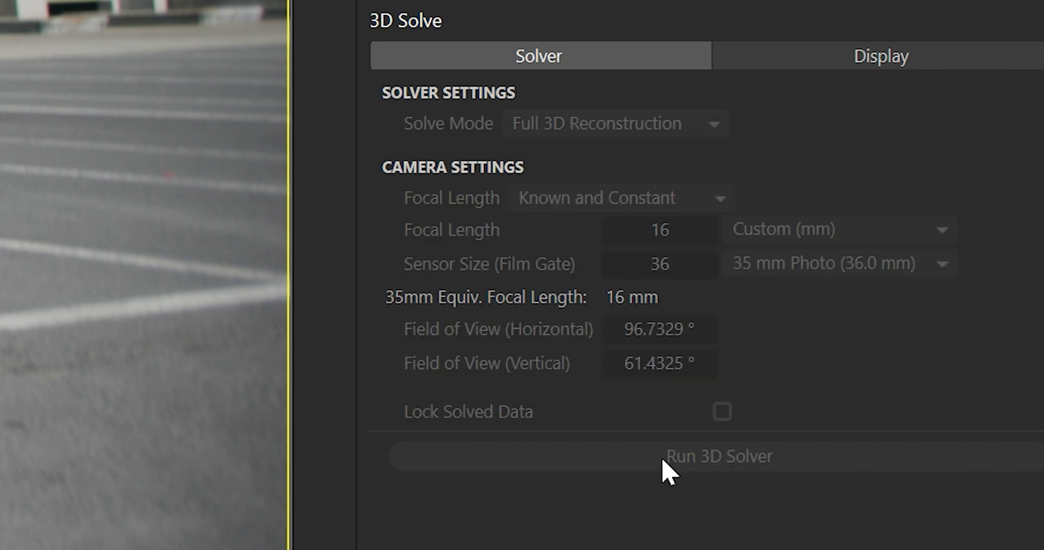
left_click(719, 457)
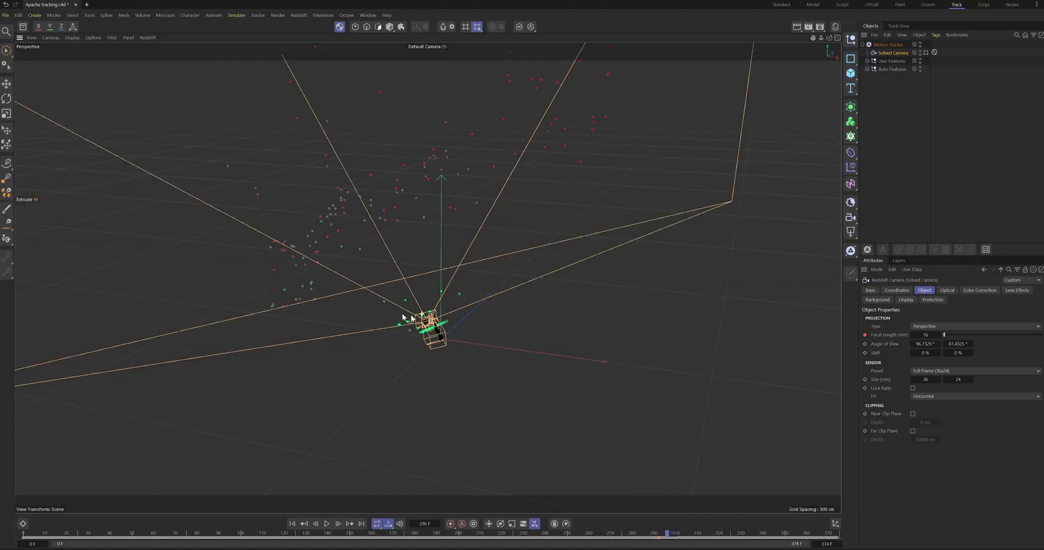
left_click(163, 4)
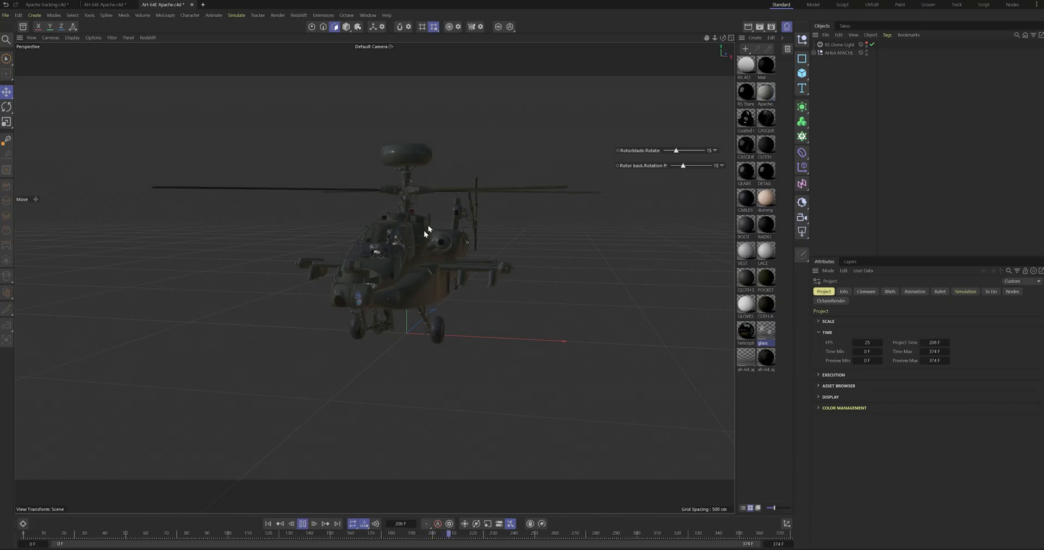
Step: Paste the Apache into the tracking scene and rotate it to align with the parking lines
left_click(43, 4)
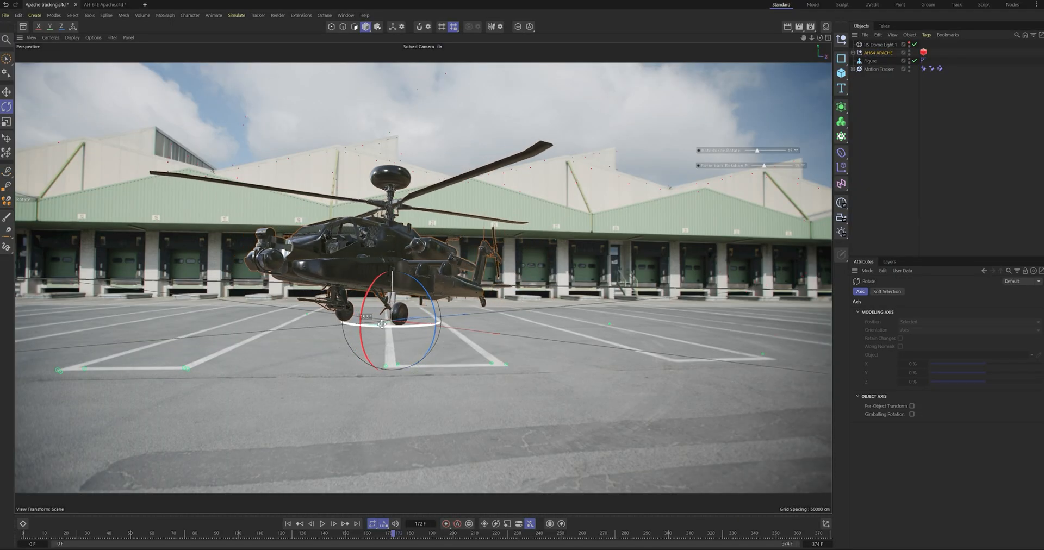
left_click_drag(382, 323, 459, 319)
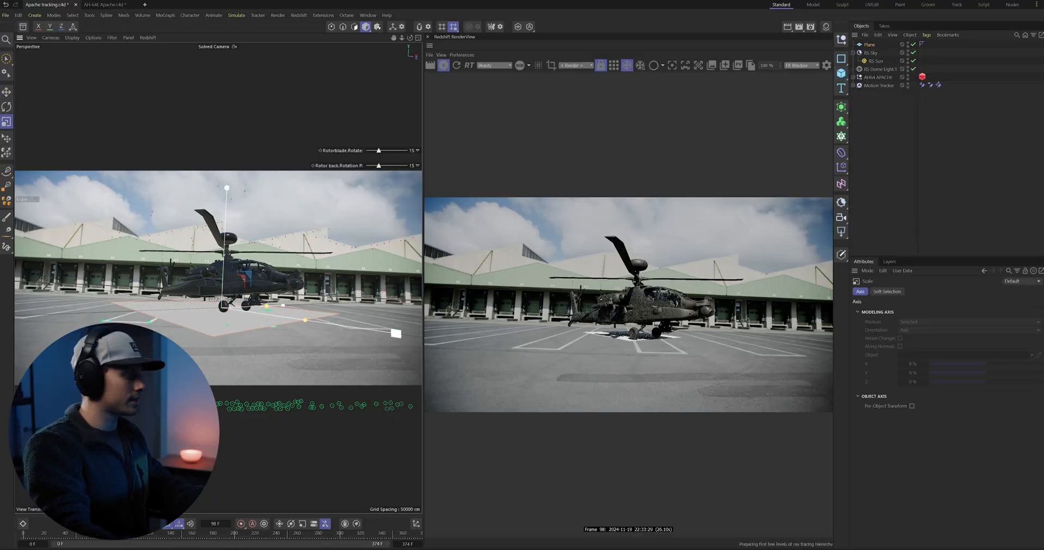
Step: Make the Plane's Redshift Object tag a matte that shows the background and catches shadows
left_click(8, 107)
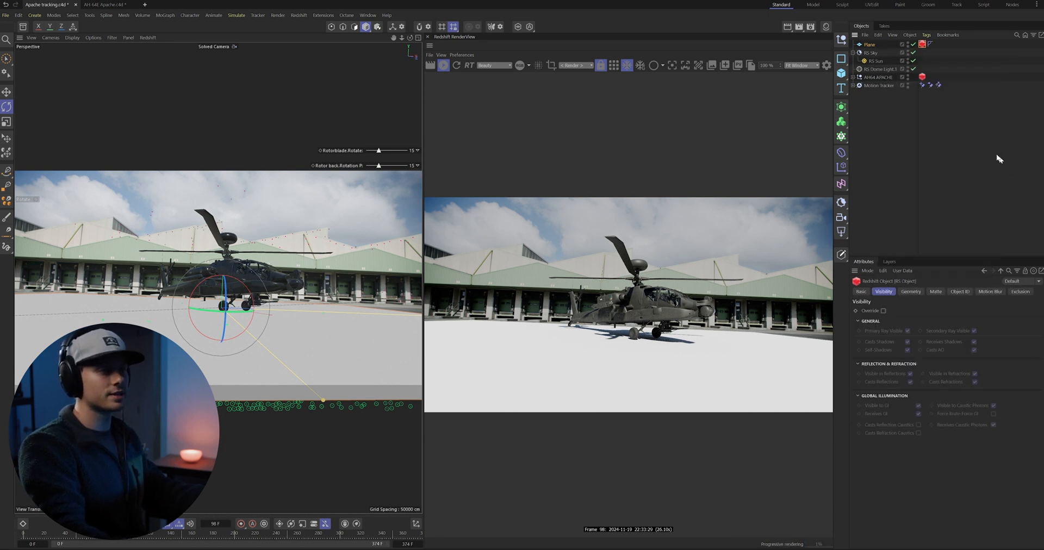
left_click(935, 291)
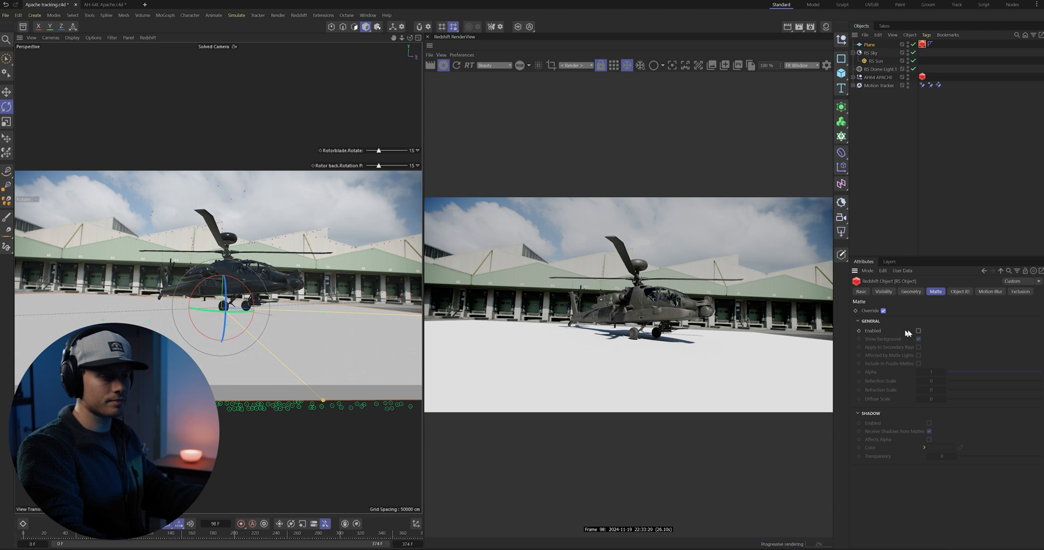
left_click(917, 331)
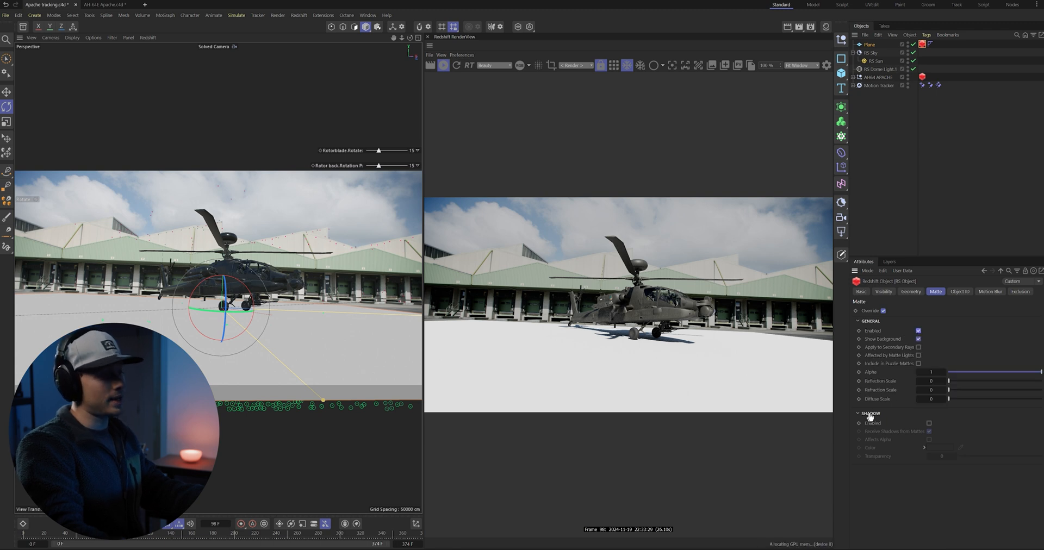
left_click(929, 424)
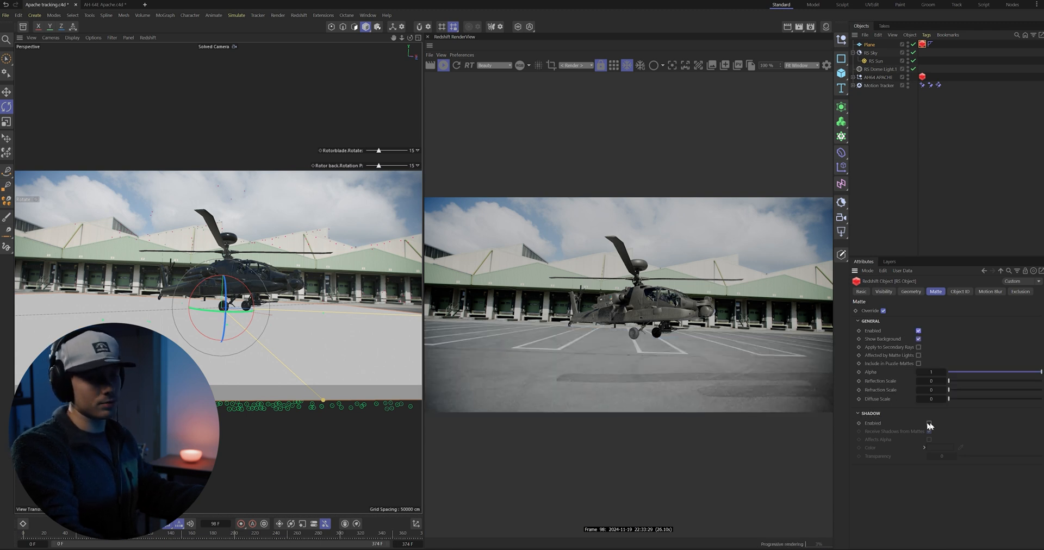
left_click(928, 423)
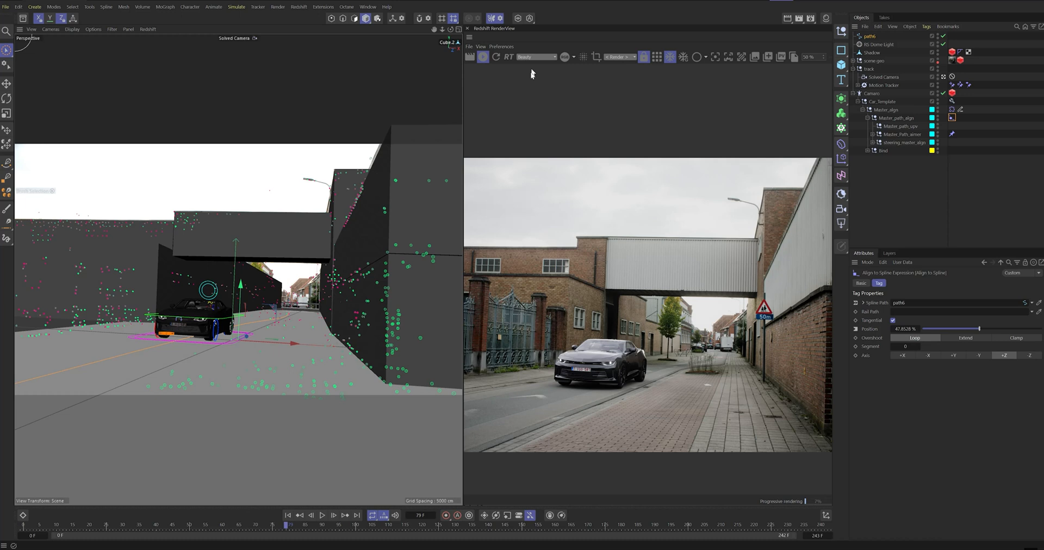
mouse_move(551, 130)
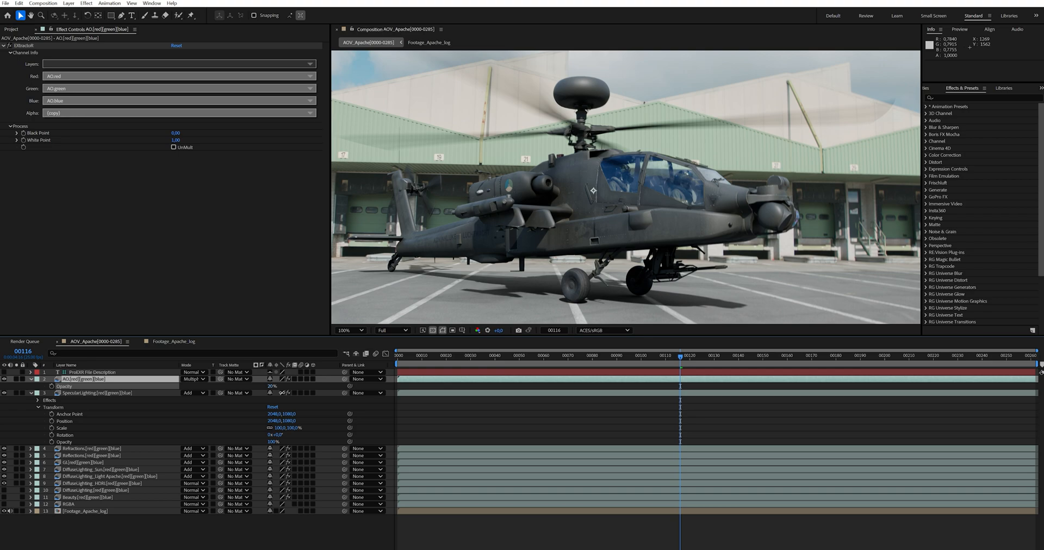
Step: Add the Apache composition to the Render Queue and choose its output colour space
left_click(520, 150)
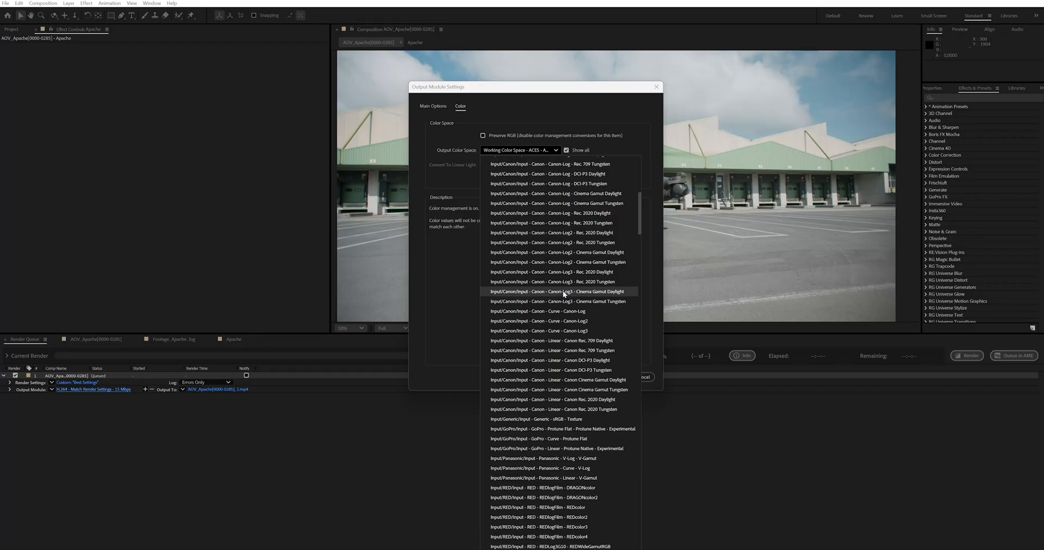
left_click(564, 291)
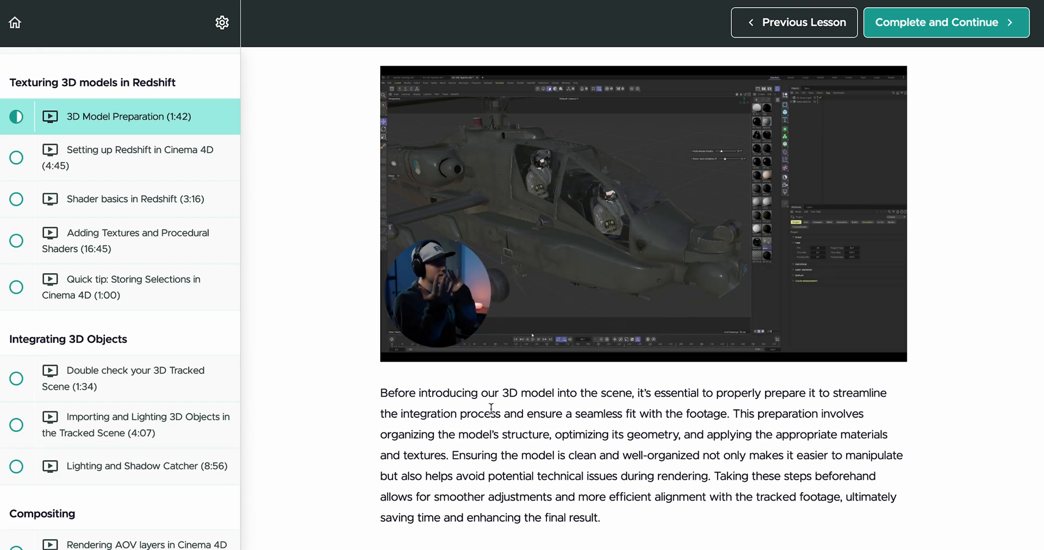
Step: Scroll down the 3D Model Preparation lesson to its description and Complete and Continue
scroll("down", 3)
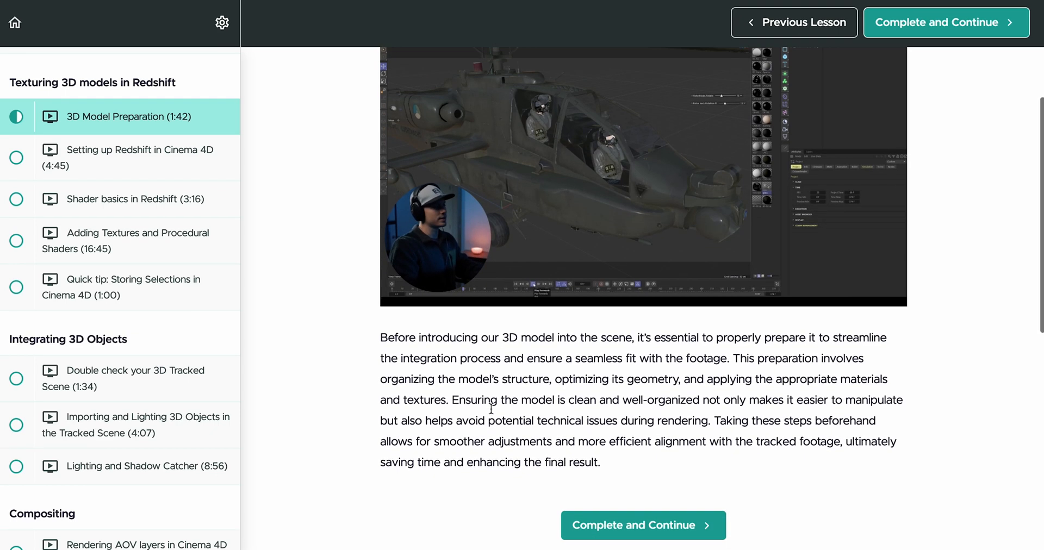